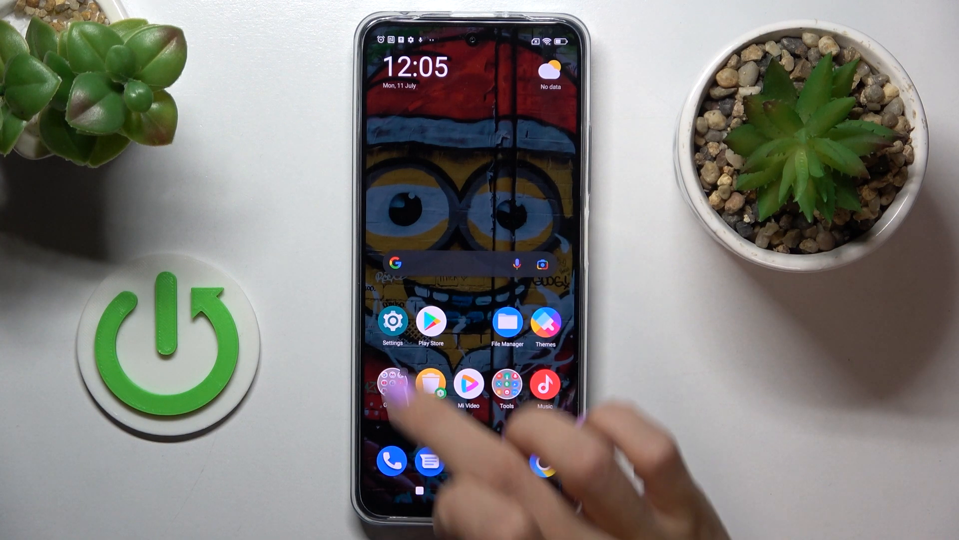
Step: Tap MIUI version under About phone > All specs until developer mode unlocks, then return to About phone
left_click(393, 321)
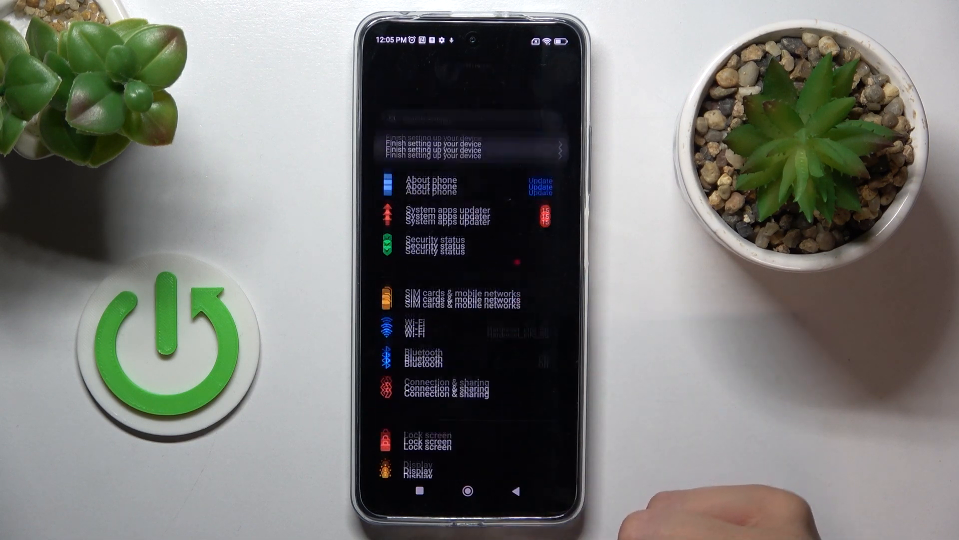
left_click(430, 184)
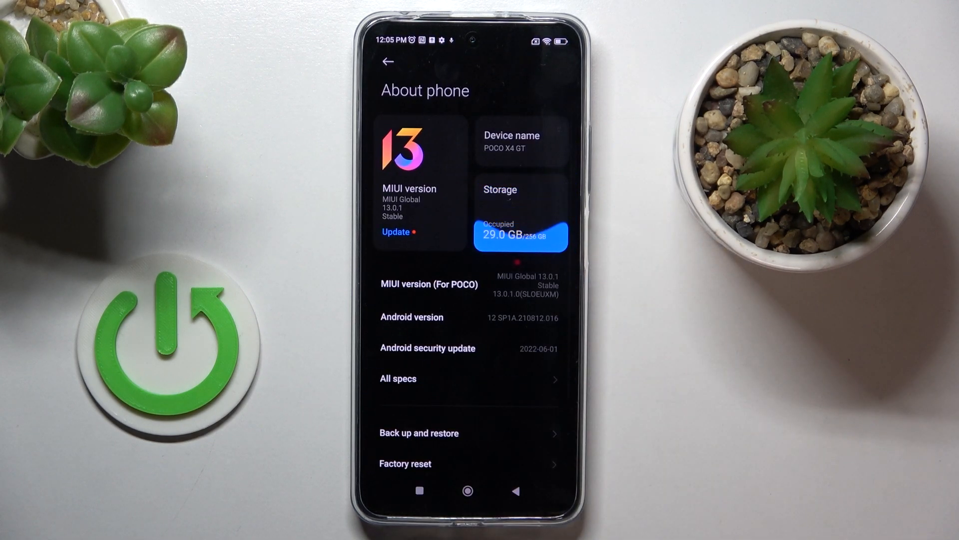
left_click(398, 378)
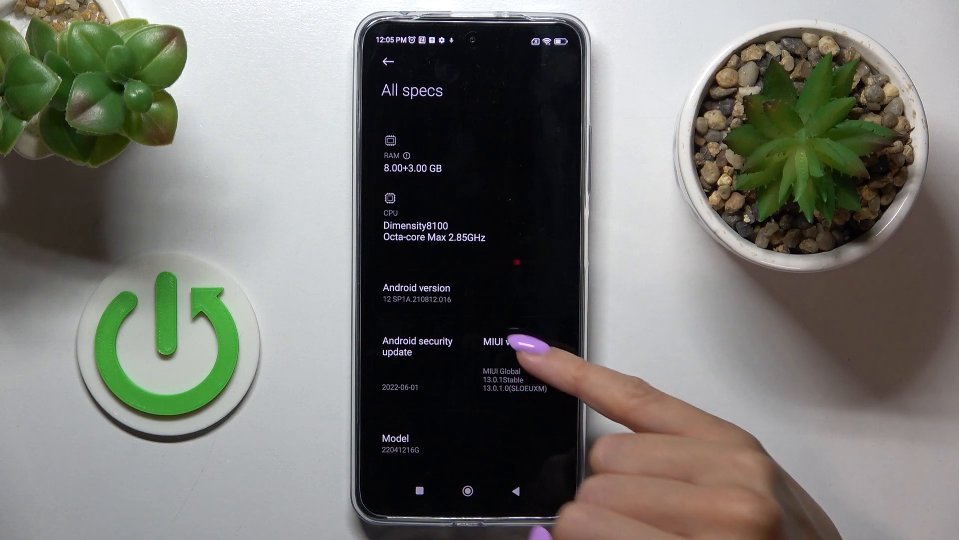
left_click(510, 341)
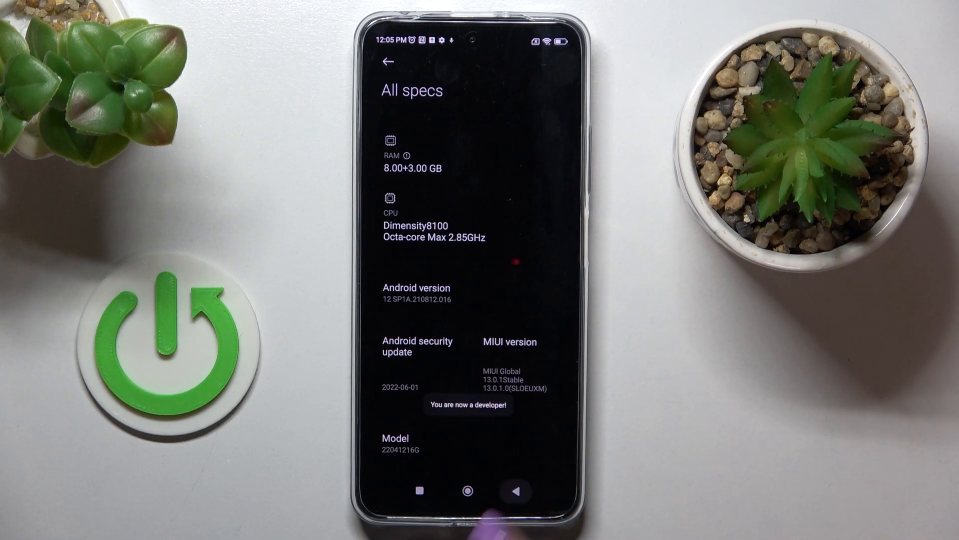
left_click(517, 491)
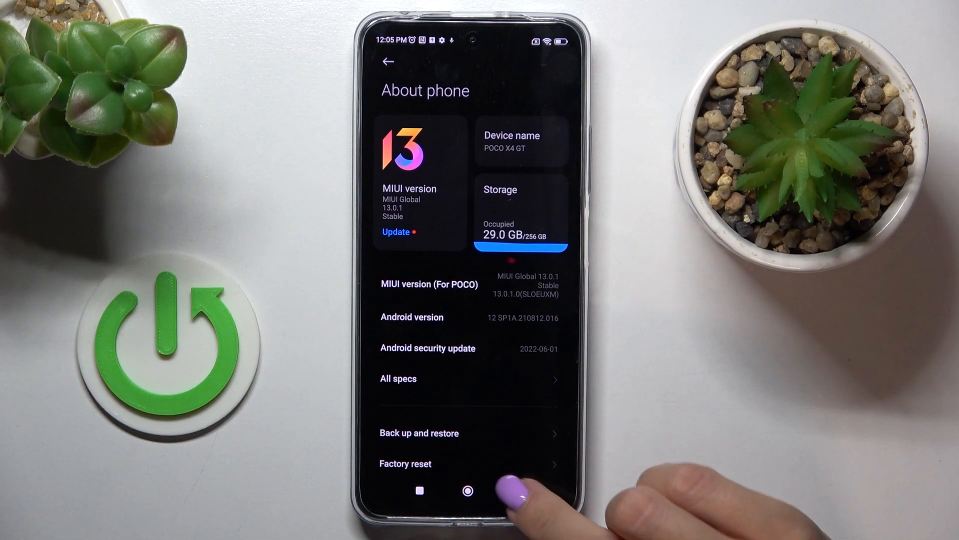
Step: Open Developer options under Additional settings and scroll through its debugging settings
left_click(387, 61)
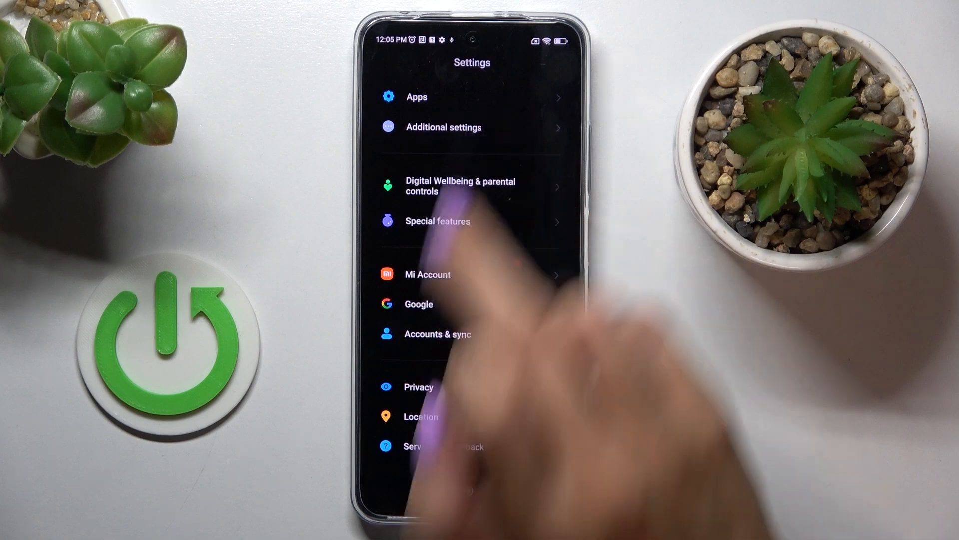
left_click(443, 127)
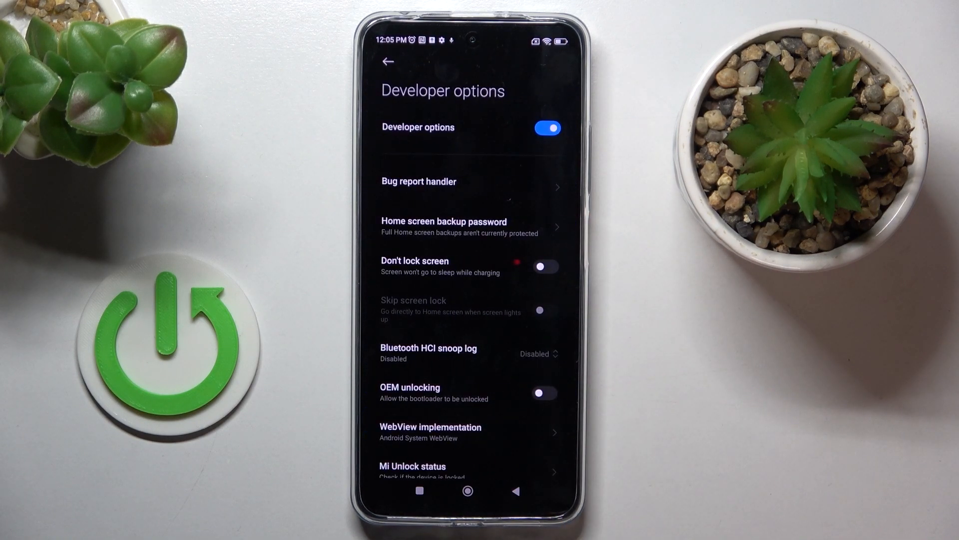
scroll("down", 3)
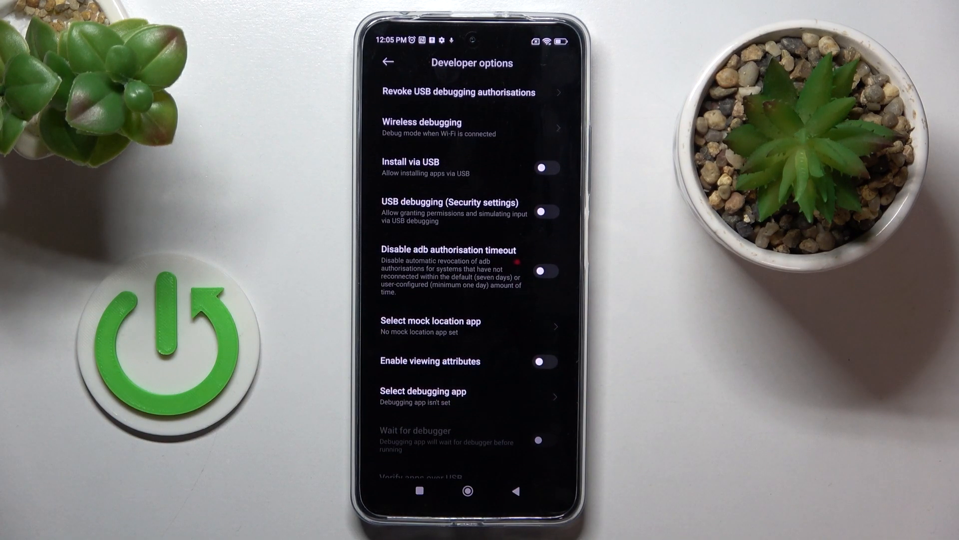
Step: Switch off the Developer options toggle at the top of the page
left_click(545, 271)
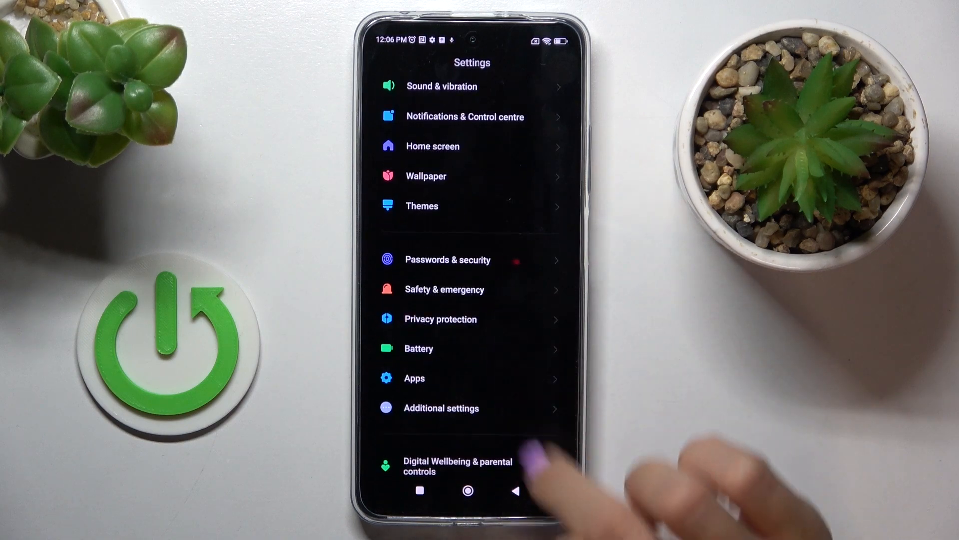
Step: Confirm Developer options is gone from Additional settings, then go to the home screen
left_click(440, 408)
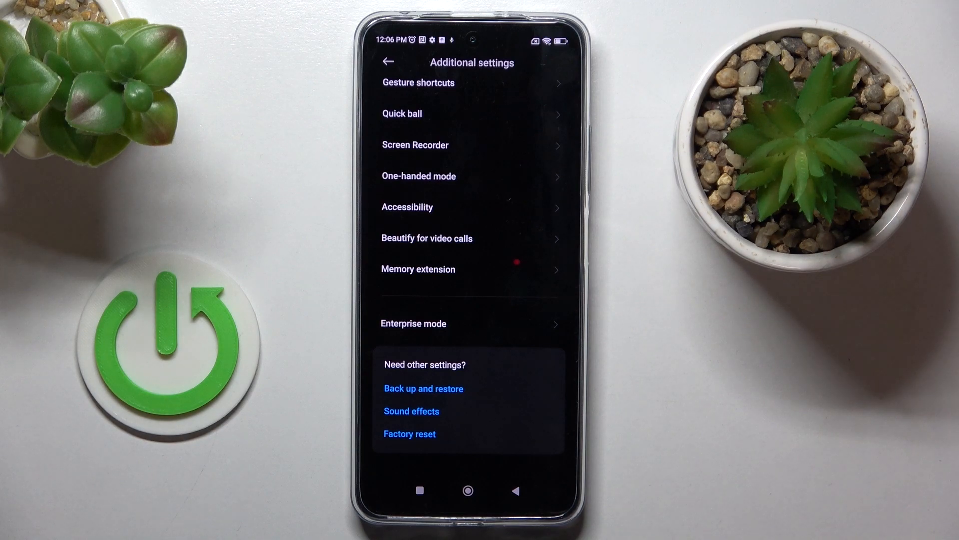
left_click(468, 490)
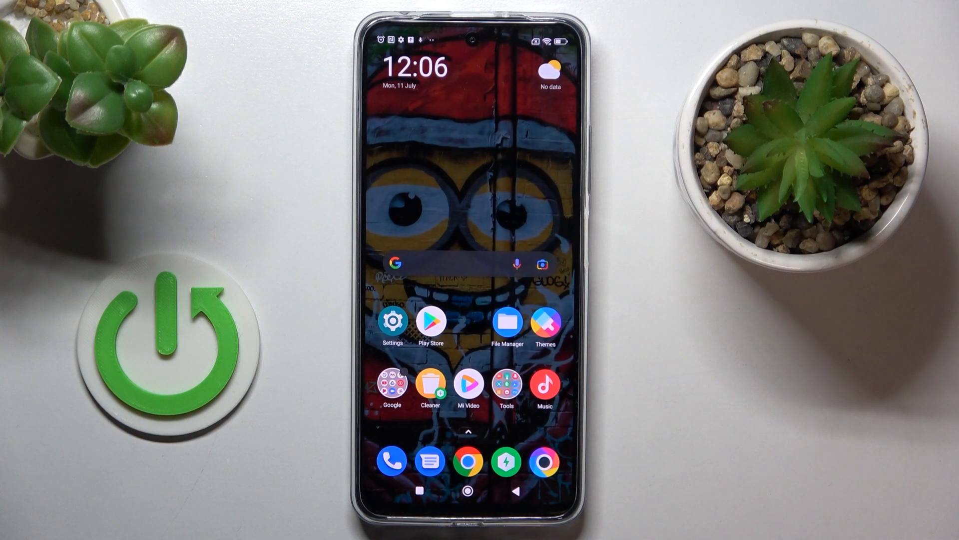